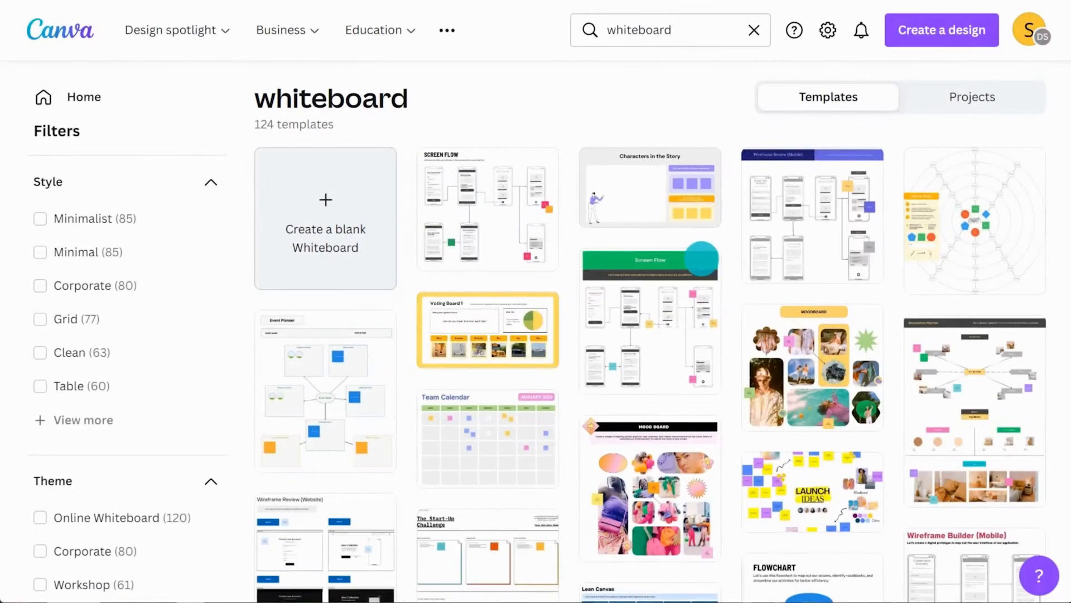
Create a blank whiteboard from the whiteboard templates page.
click(325, 219)
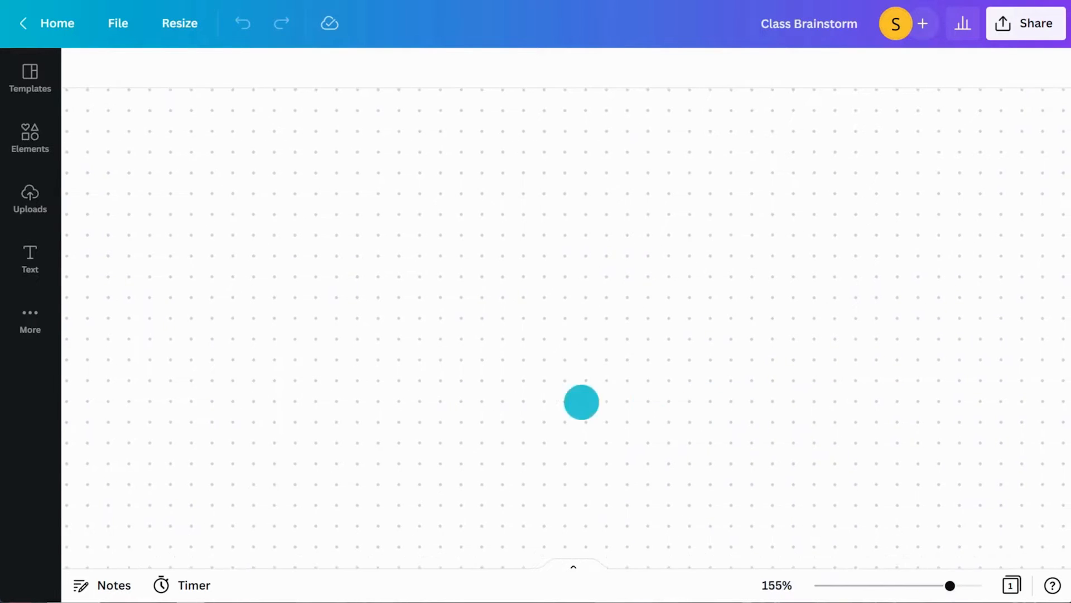
Zoom the empty whiteboard out to 18% with the zoom slider.
drag(581, 402, 940, 415)
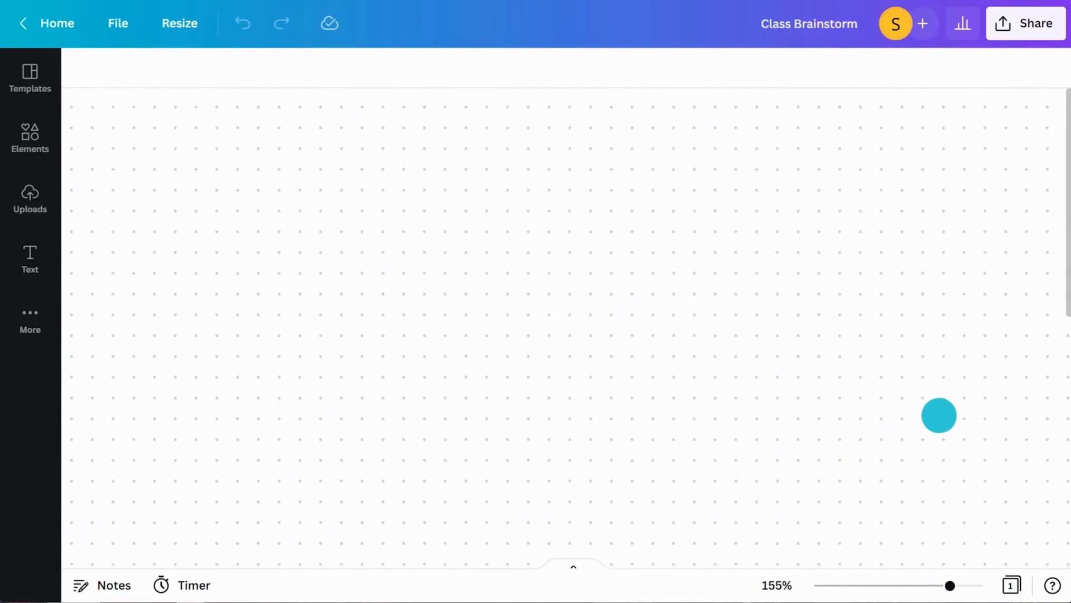
click(29, 137)
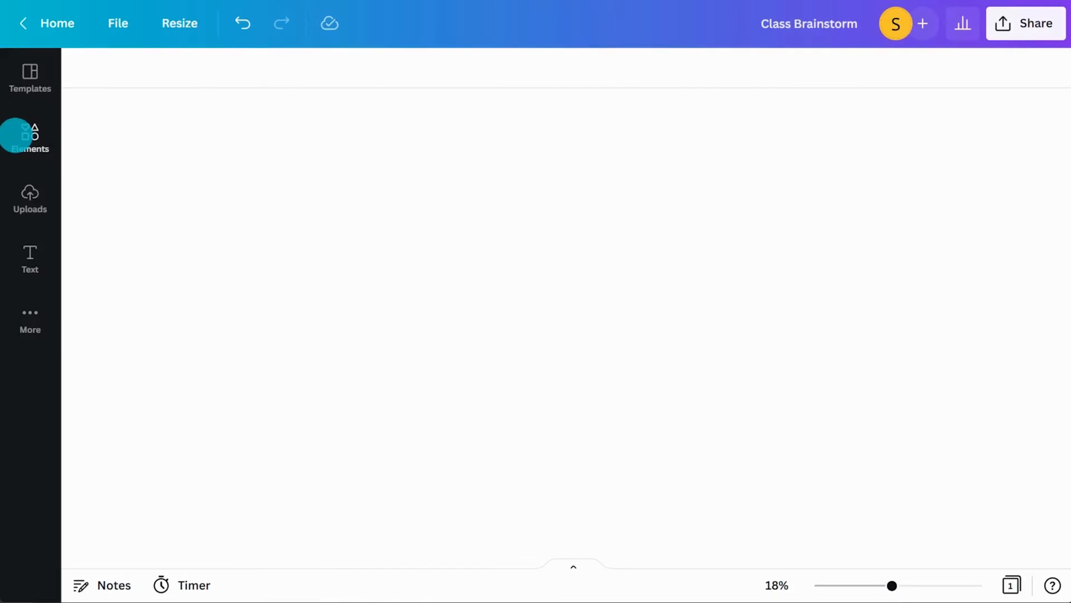
Add a scalloped badge shape from Lines & Shapes with red fill and black border.
click(29, 137)
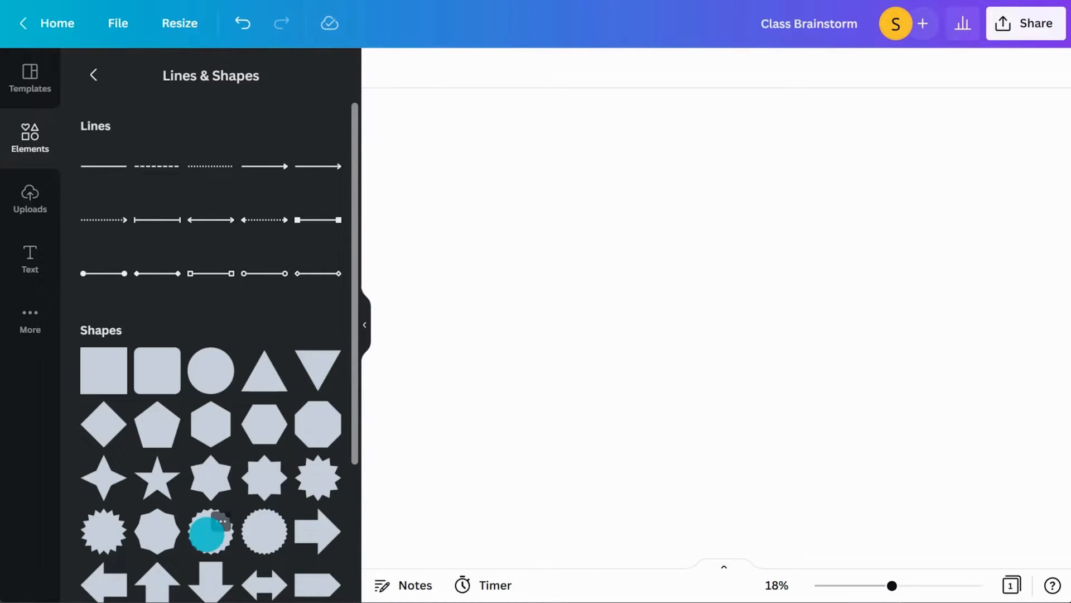
click(208, 531)
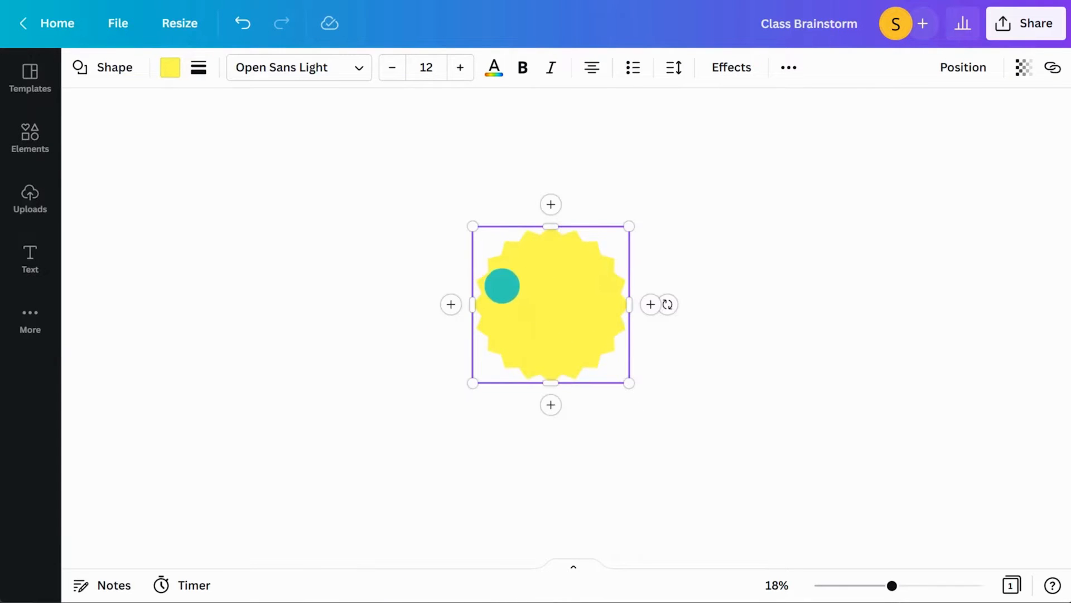
click(169, 67)
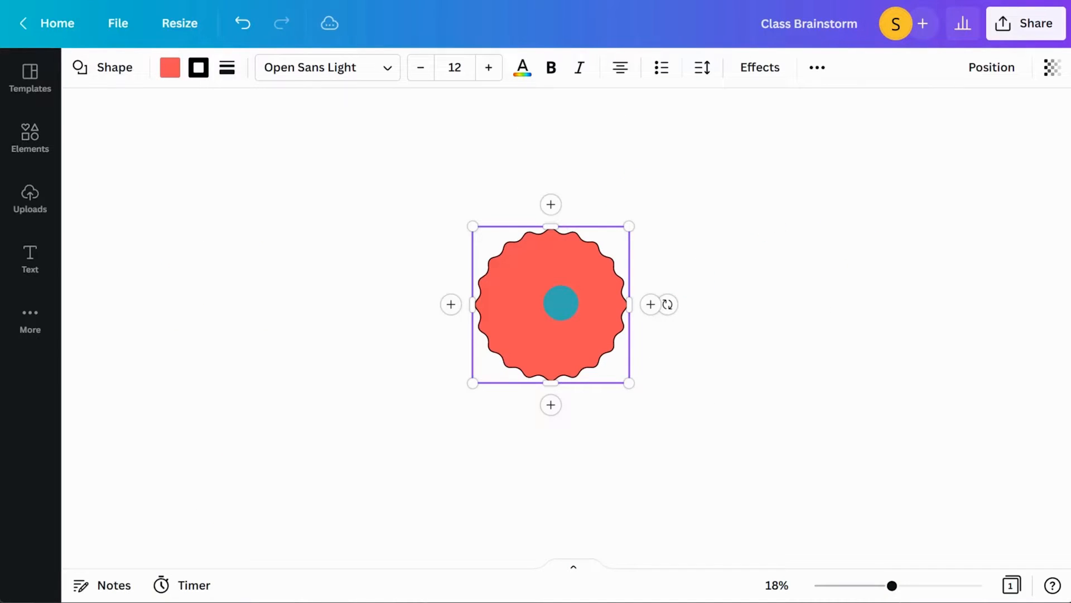
Label the badge 'Our Class Values' in Canva Student Font and shrink it slightly.
text(Our Class Values)
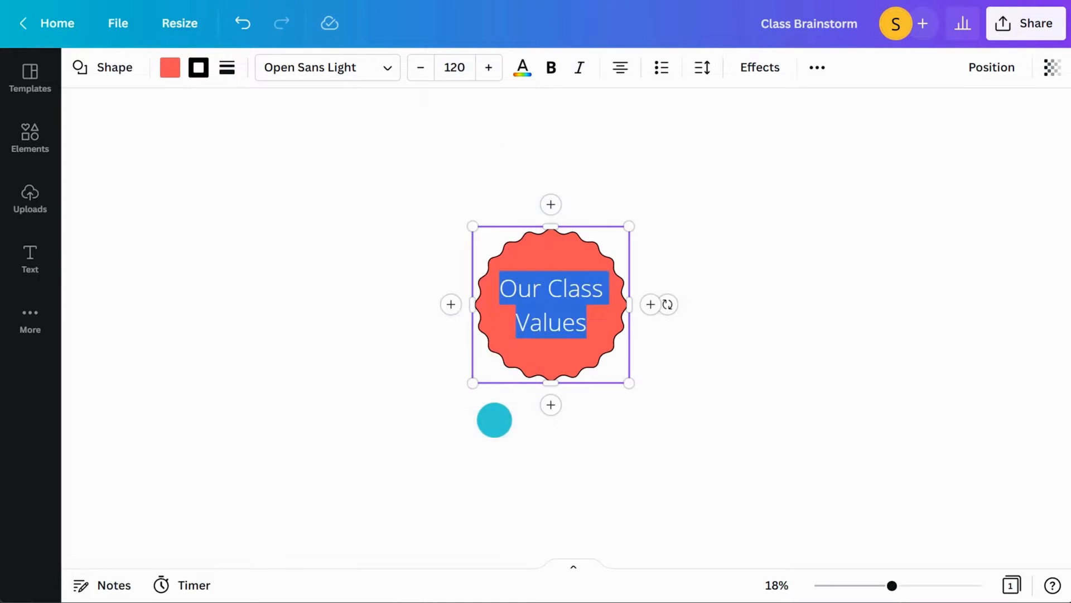
click(319, 67)
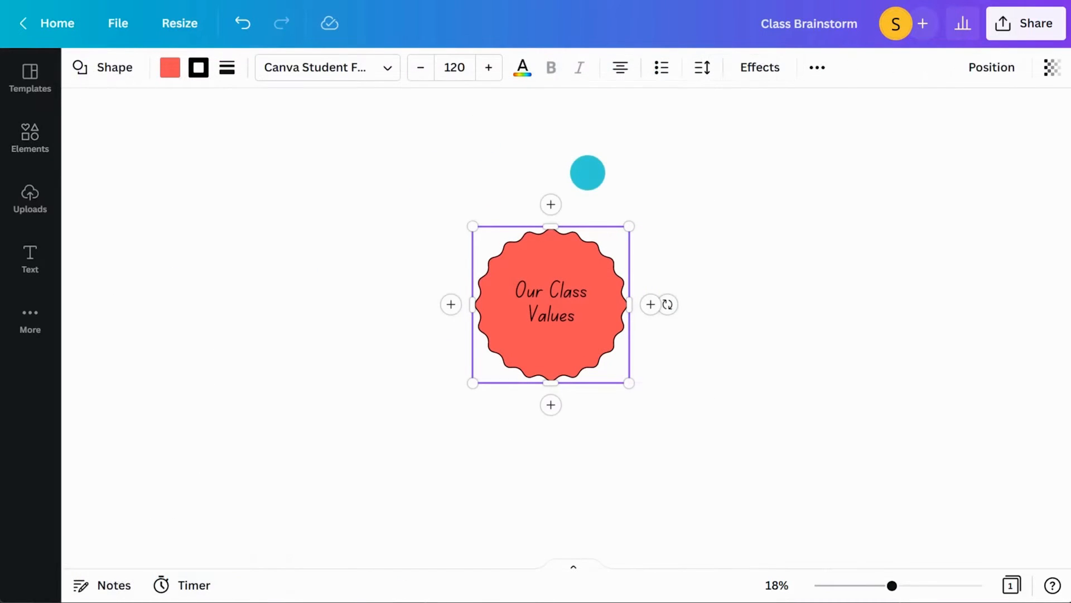
drag(587, 173, 574, 330)
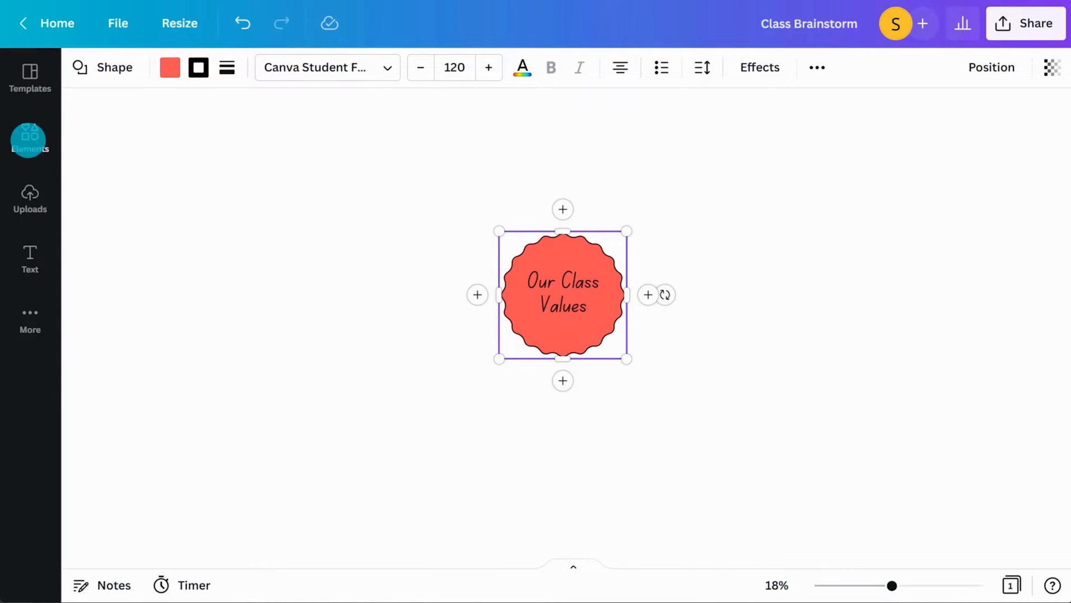
Place four coloured sticky notes labelled Group 1 to Group 4 around the badge.
click(30, 139)
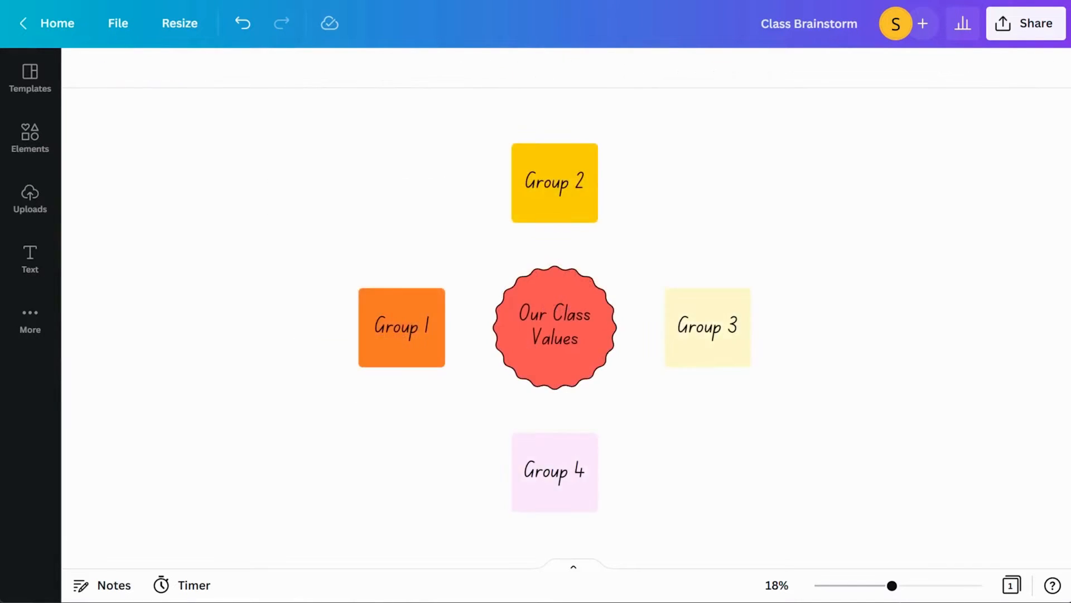
click(31, 140)
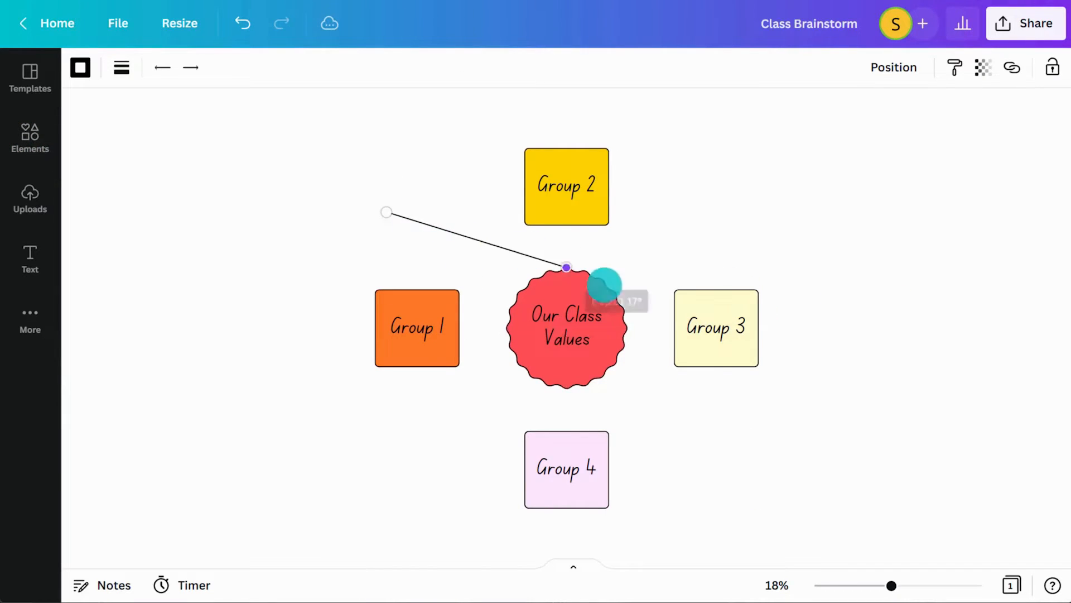
Connect the badge to the Group notes and add four matching-coloured linked notes per group.
drag(567, 267, 673, 328)
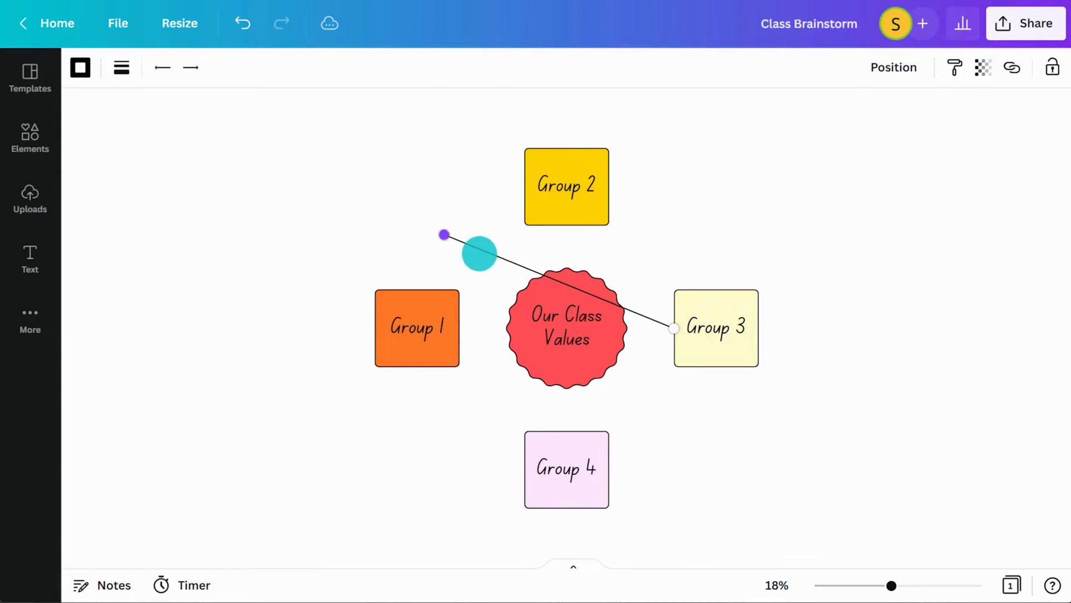
click(566, 326)
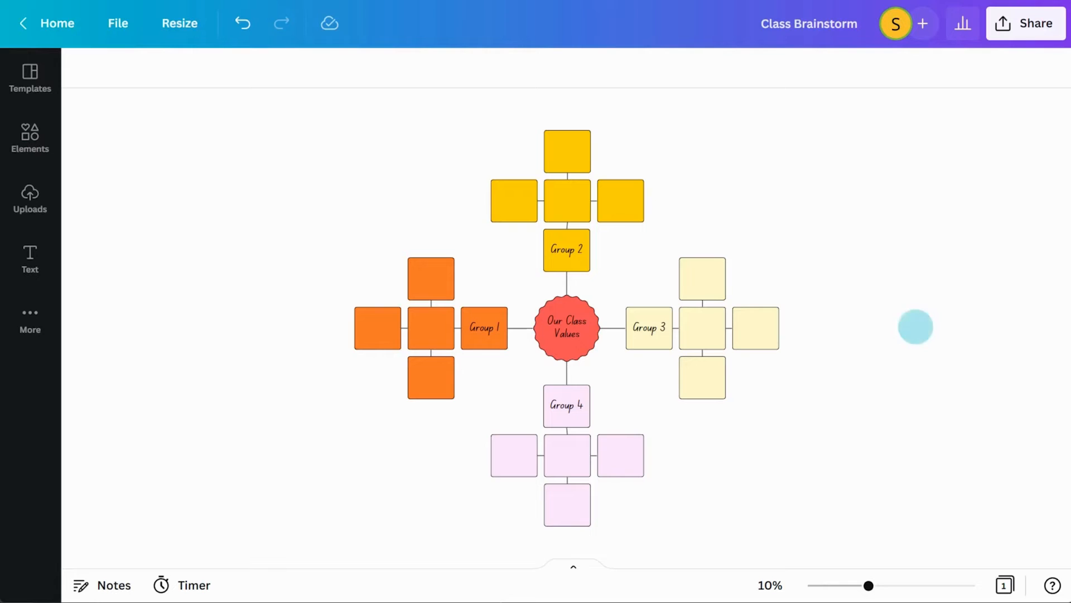
Type values like Kindness, Set big goals, Show resilience with explanations, and add a heart sticker.
click(1033, 22)
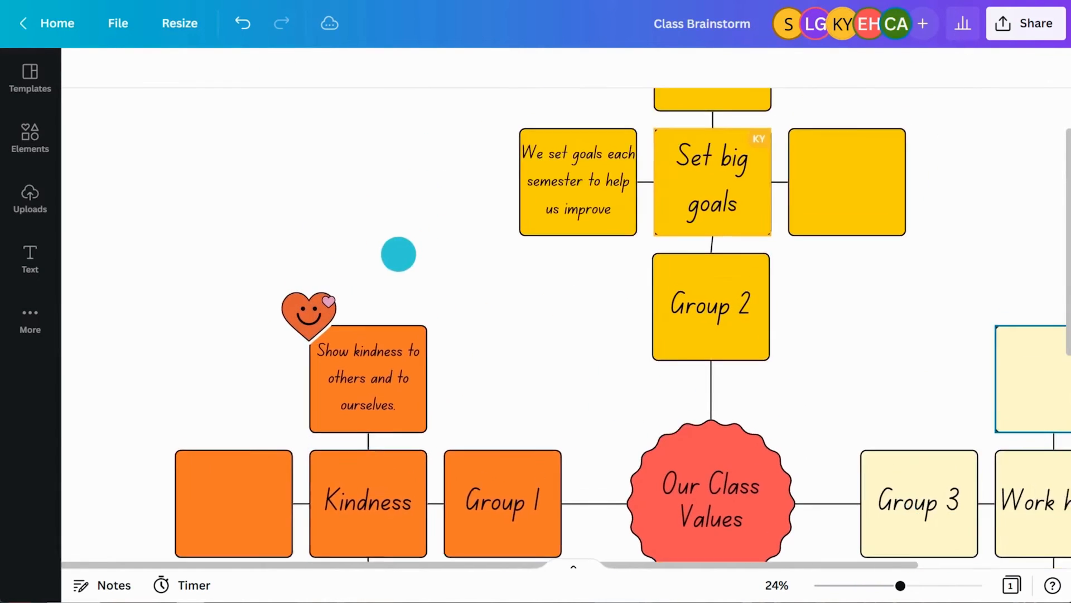
click(399, 255)
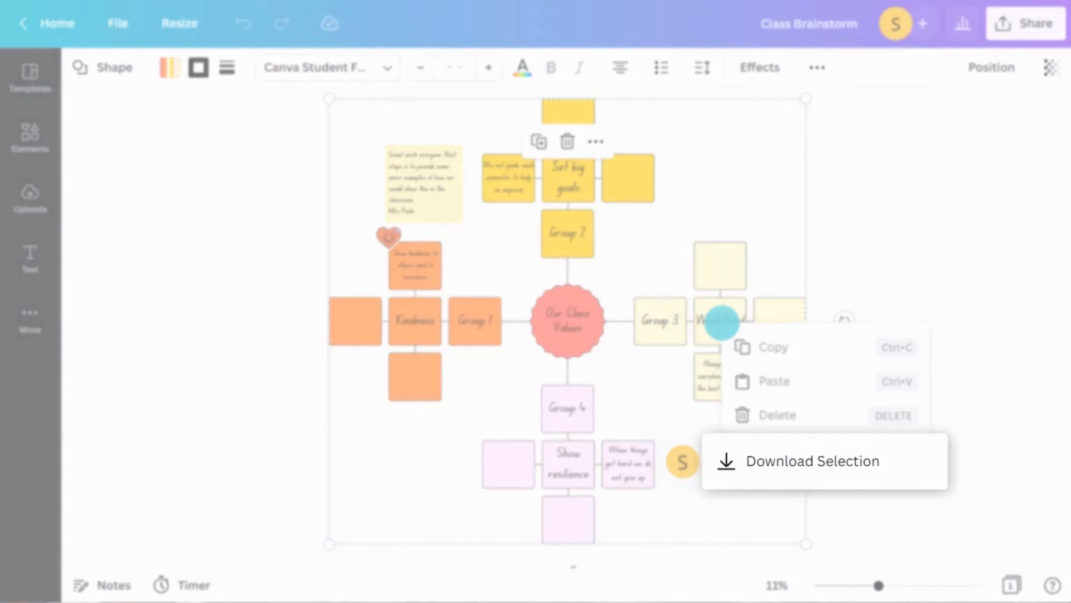
Download the selected board content as a PNG file.
click(812, 460)
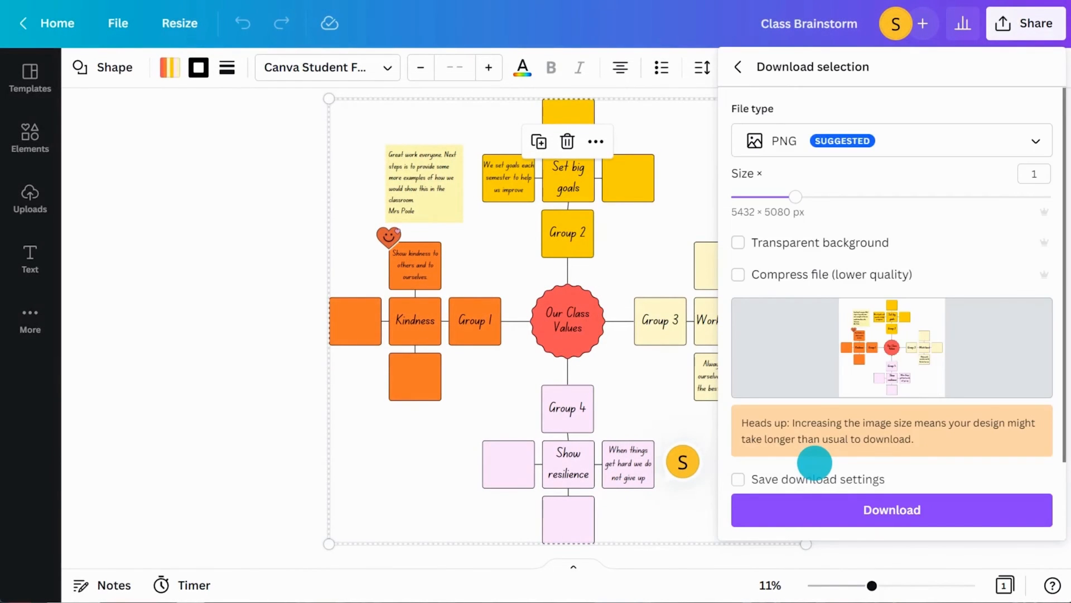
click(892, 508)
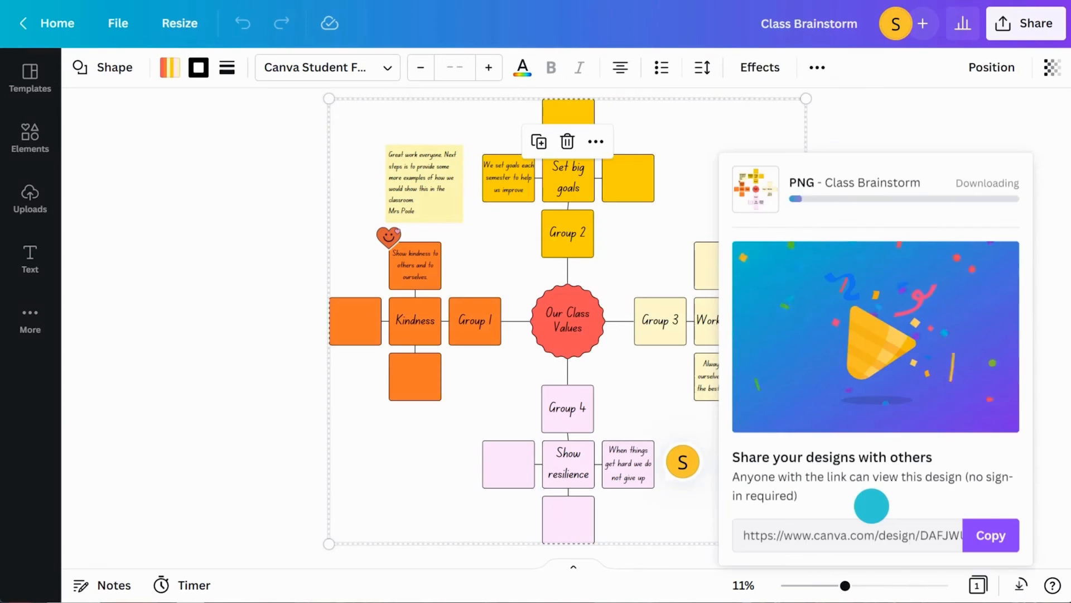